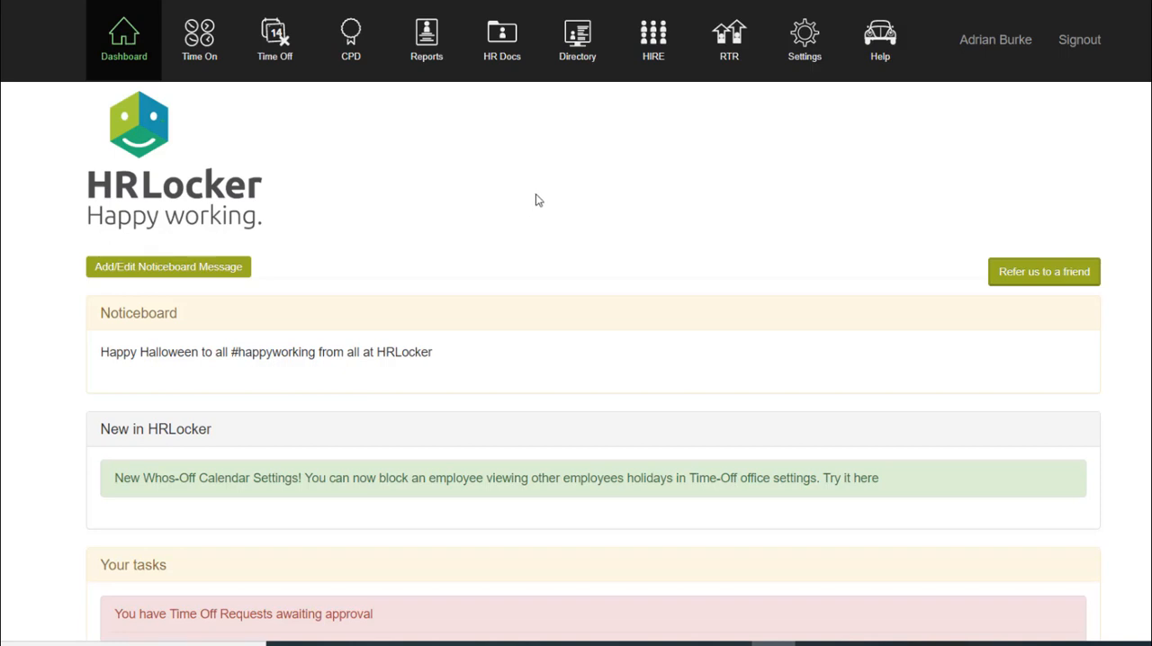
{"action": "mouse_move", "coordinate": [729, 36]}
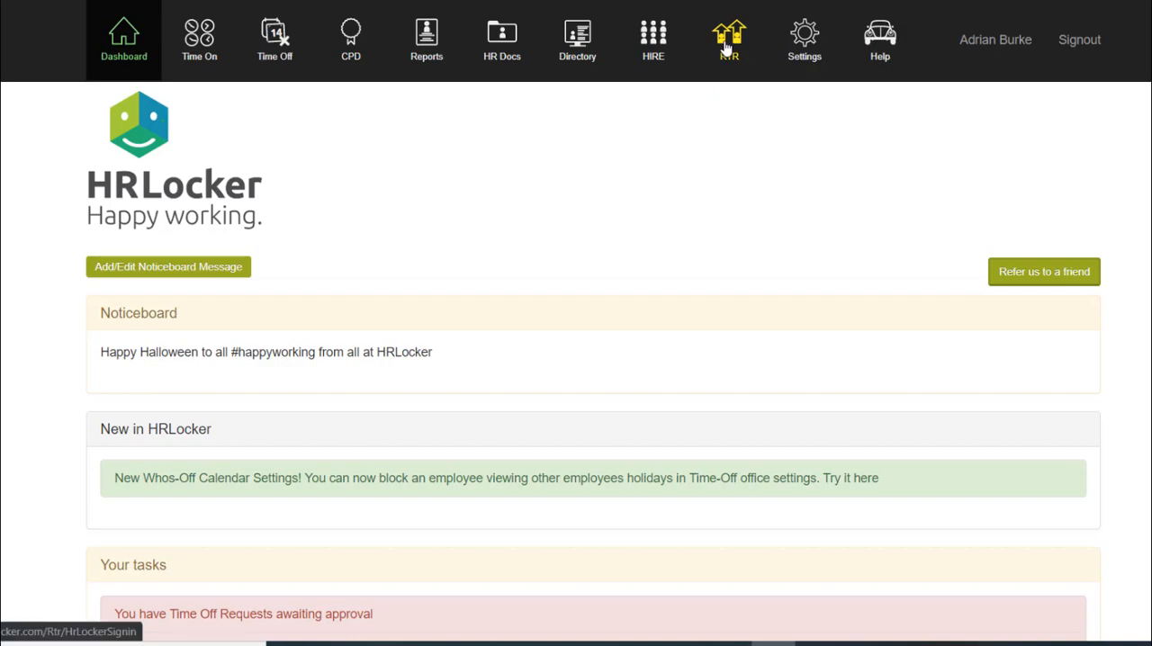
Step: Go to the Real-time Reviews page listing employees with offices, departments and review dates
{"action": "left_click", "coordinate": [727, 39]}
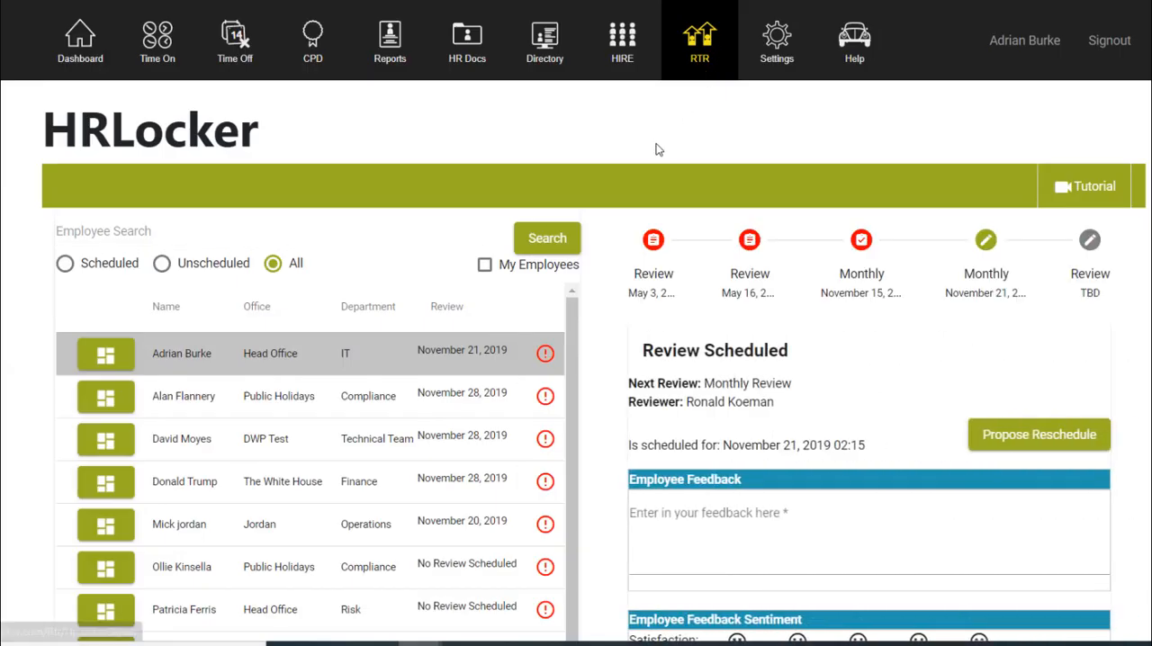
{"action": "mouse_move", "coordinate": [436, 375]}
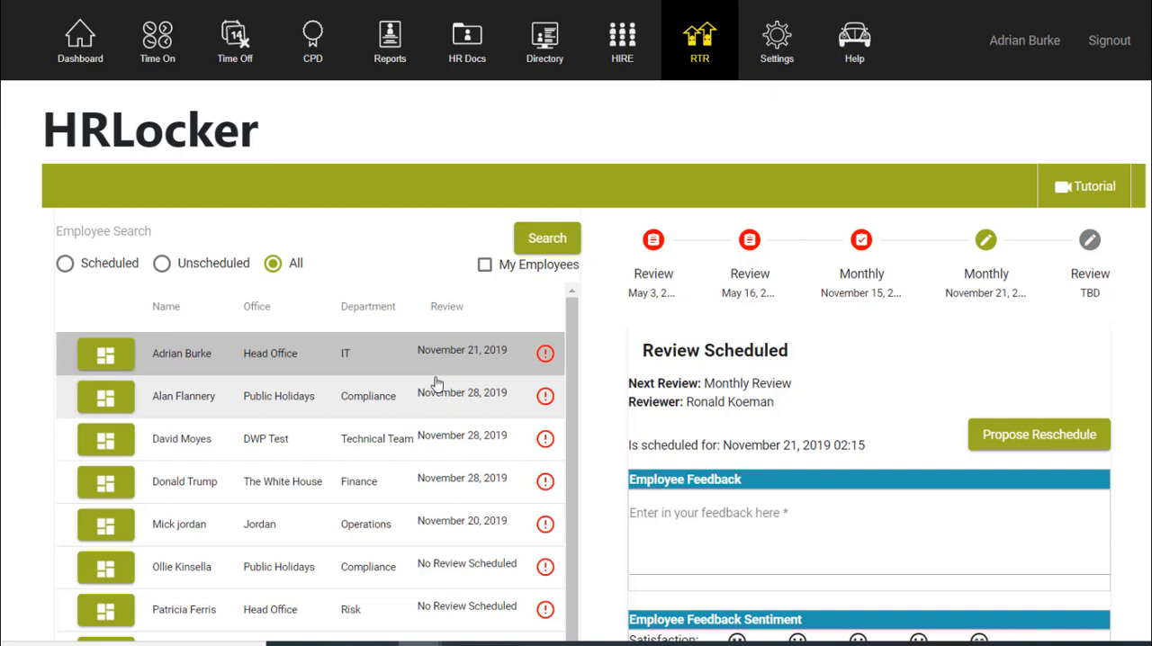
{"action": "scroll", "scroll_direction": "down", "scroll_amount": 3}
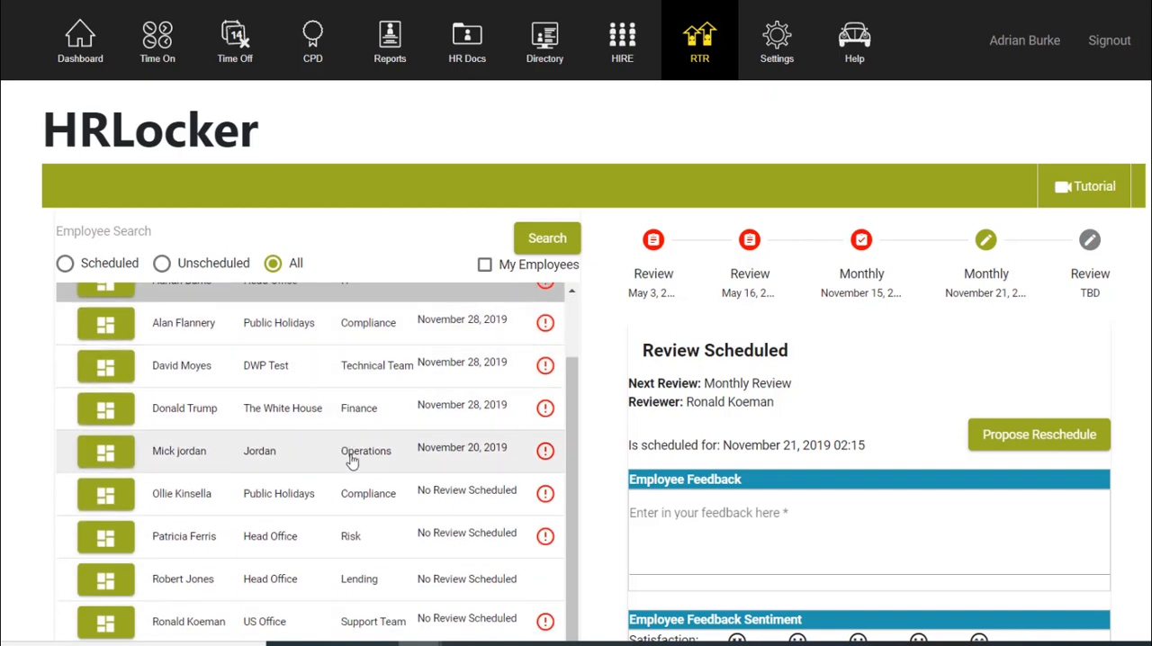
{"action": "mouse_move", "coordinate": [180, 393]}
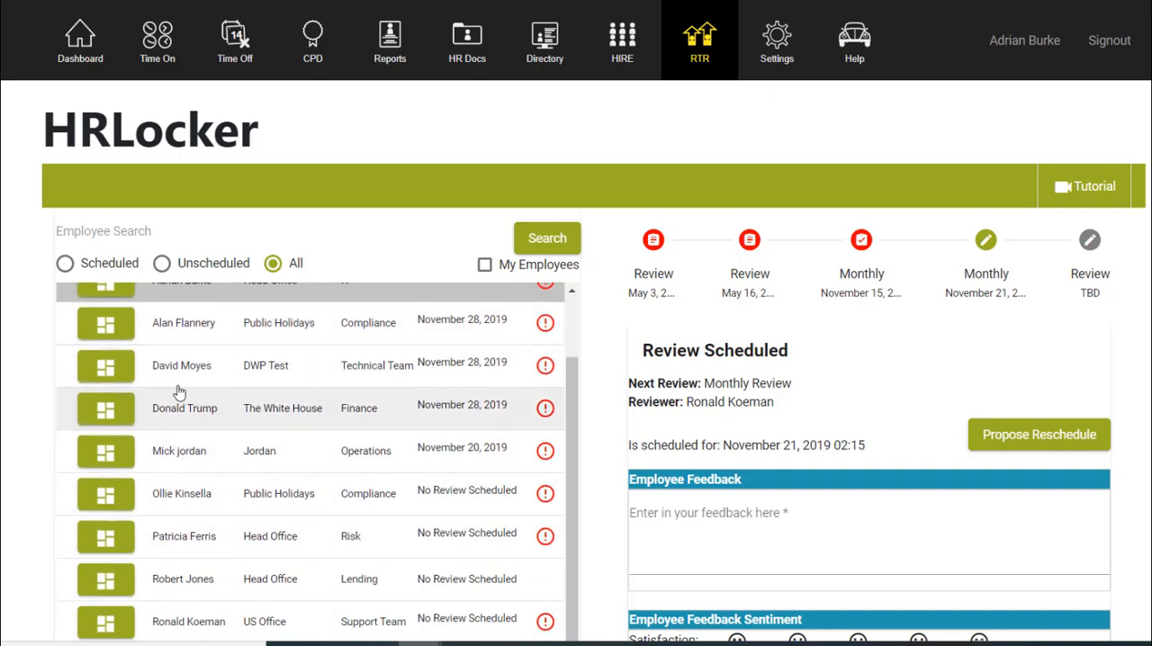
Step: Filter the employee list to Scheduled, then Unscheduled, then back to All
{"action": "left_click", "coordinate": [65, 263]}
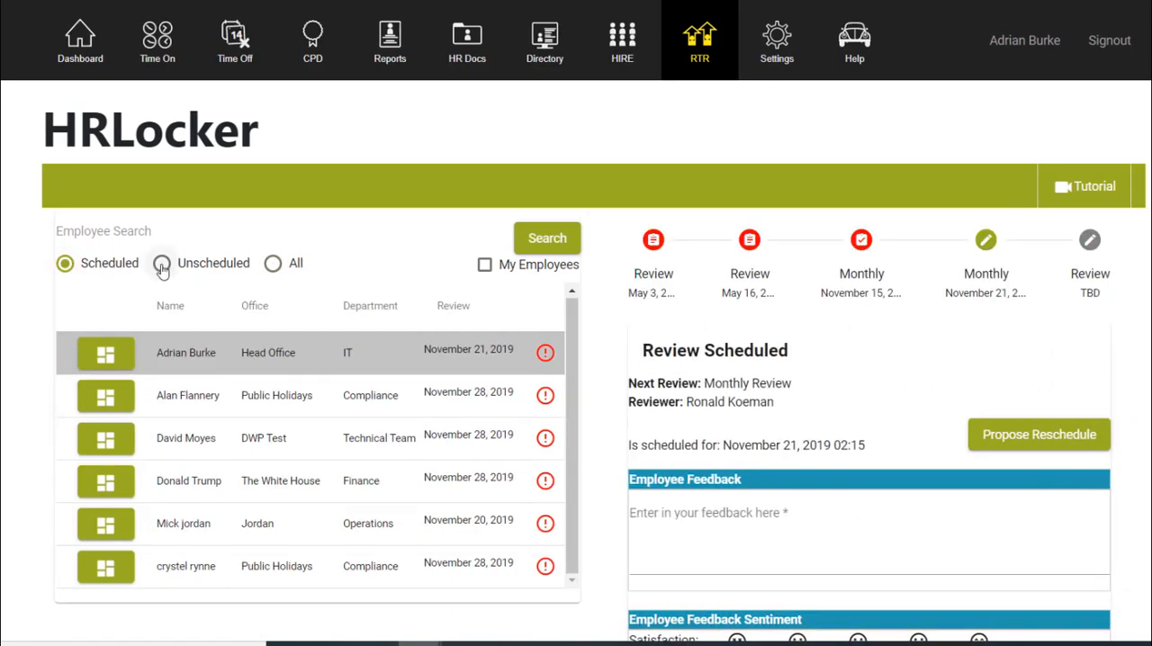
{"action": "left_click", "coordinate": [160, 263]}
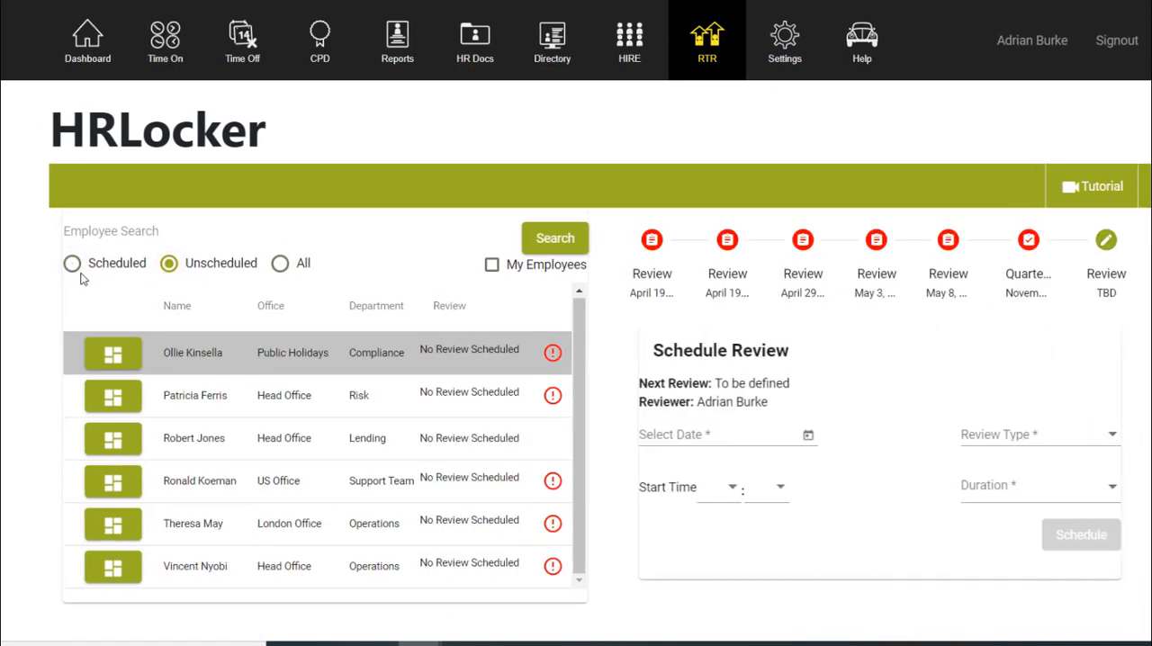
{"action": "left_click", "coordinate": [281, 263]}
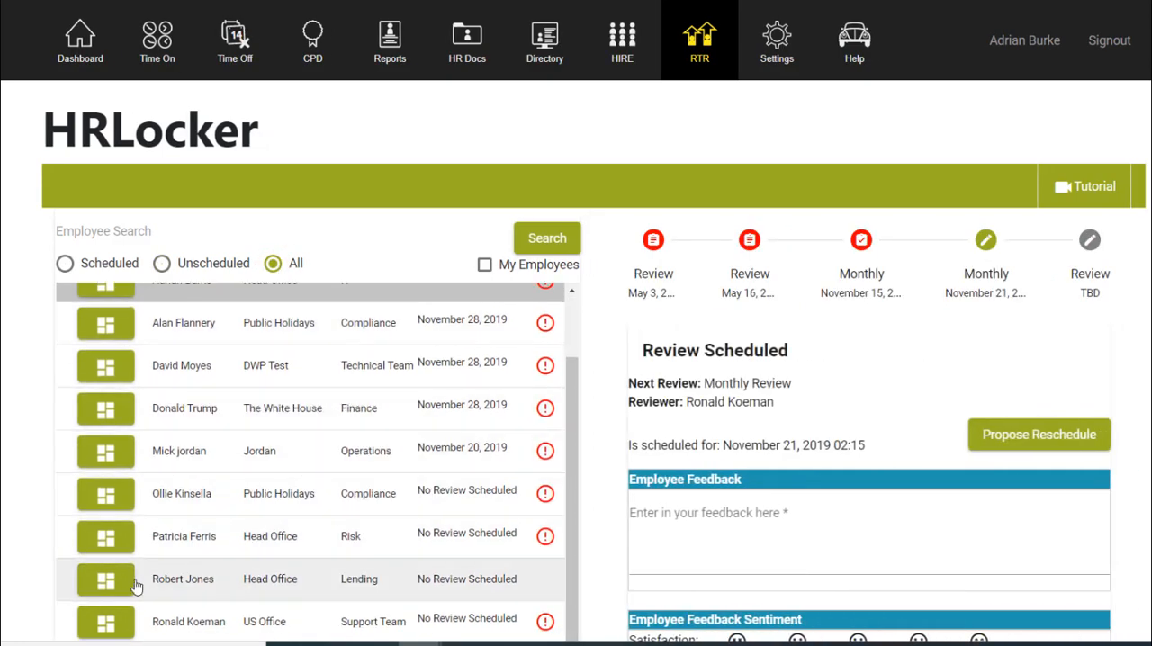
Step: View an employee's profile popup with upcoming leave and CPD items, then close it
{"action": "left_click", "coordinate": [104, 623]}
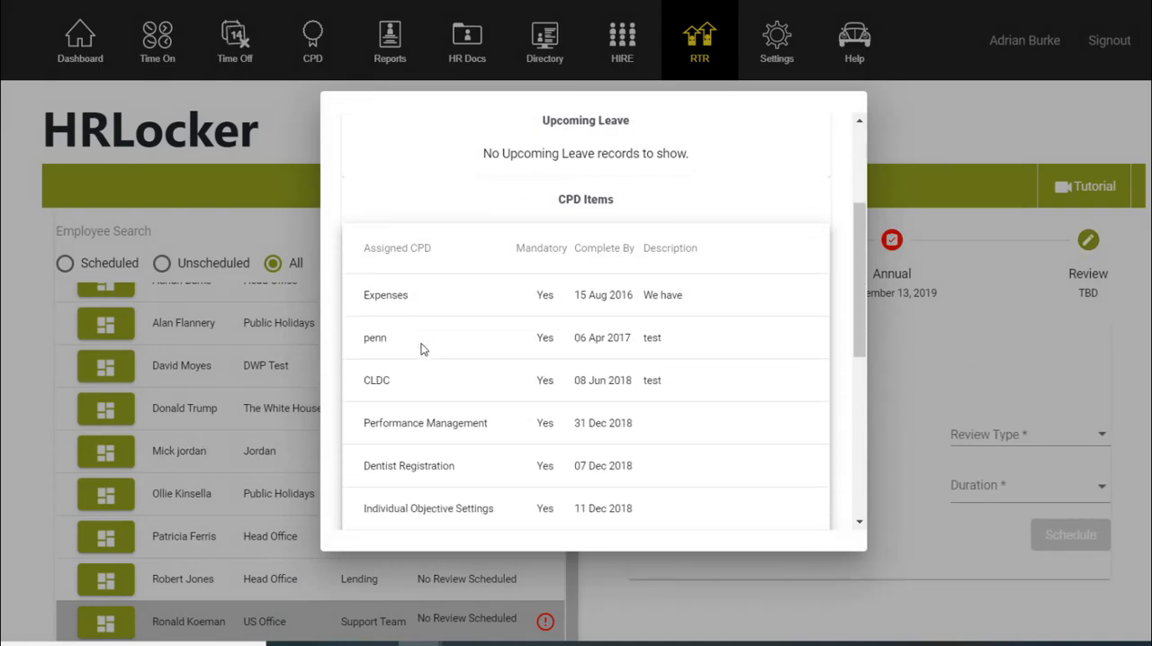
{"action": "scroll", "scroll_direction": "down", "scroll_amount": 3}
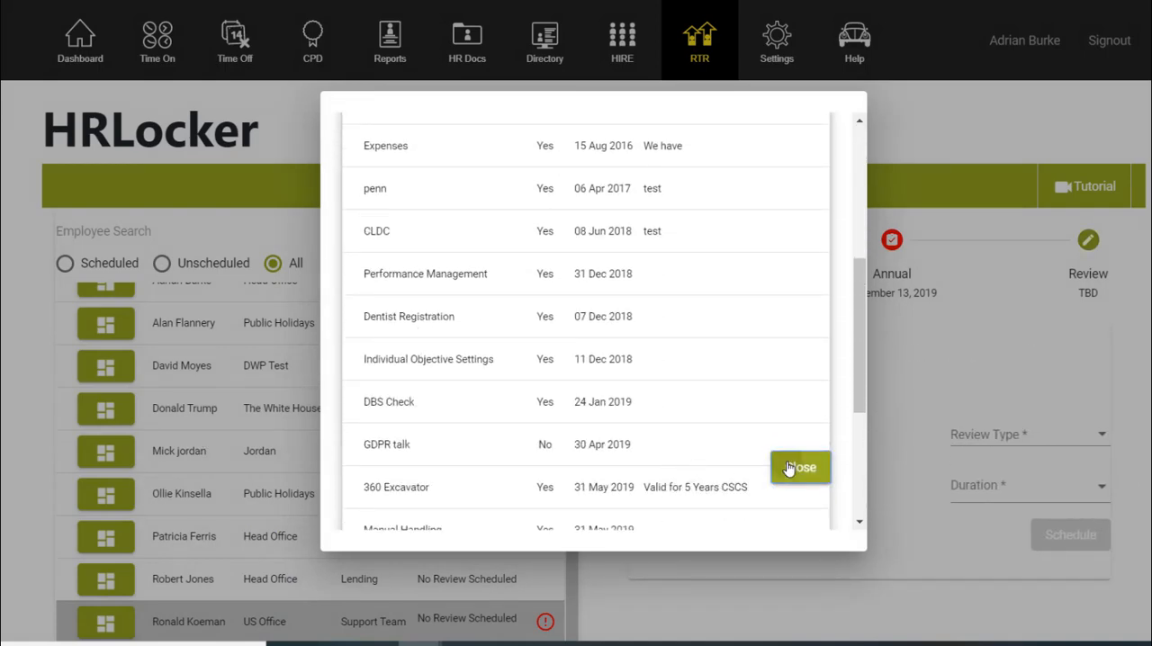
{"action": "left_click", "coordinate": [799, 468]}
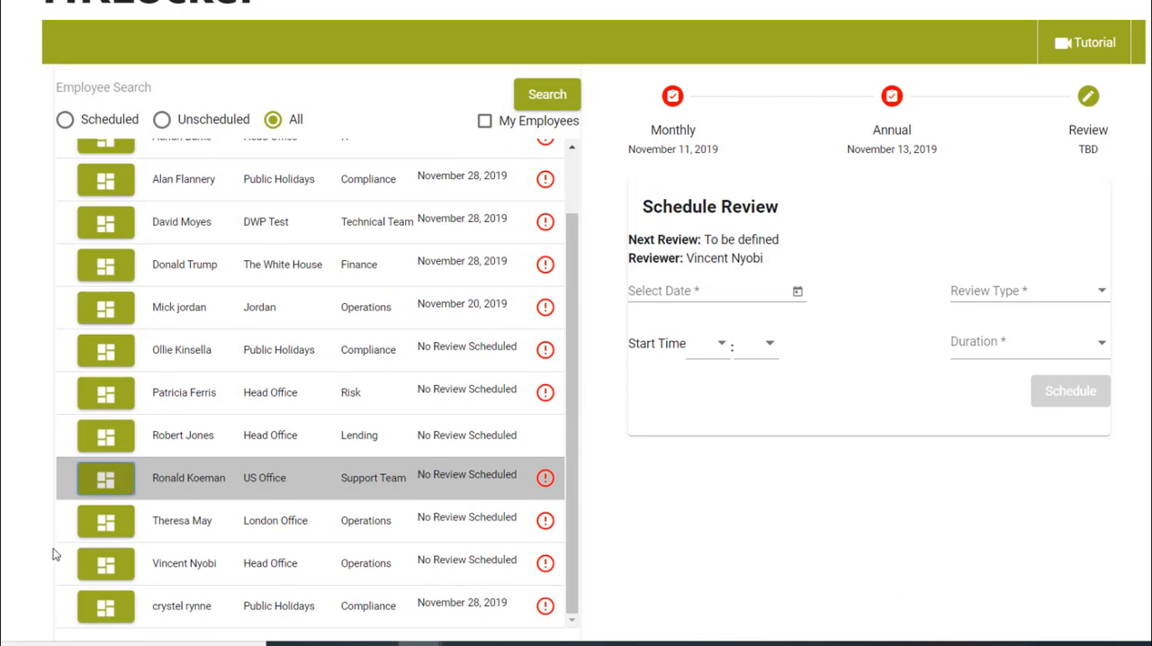
Step: Select the employee's upcoming review and set its type to Monthly Review
{"action": "left_click", "coordinate": [180, 604]}
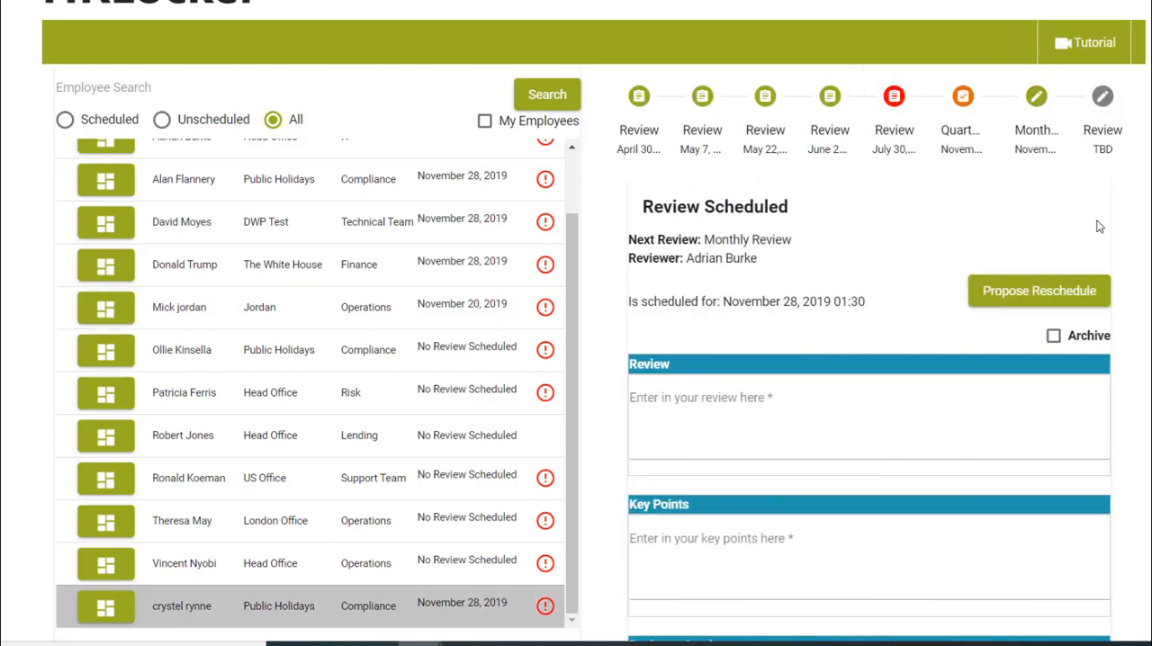
{"action": "left_click", "coordinate": [1101, 97]}
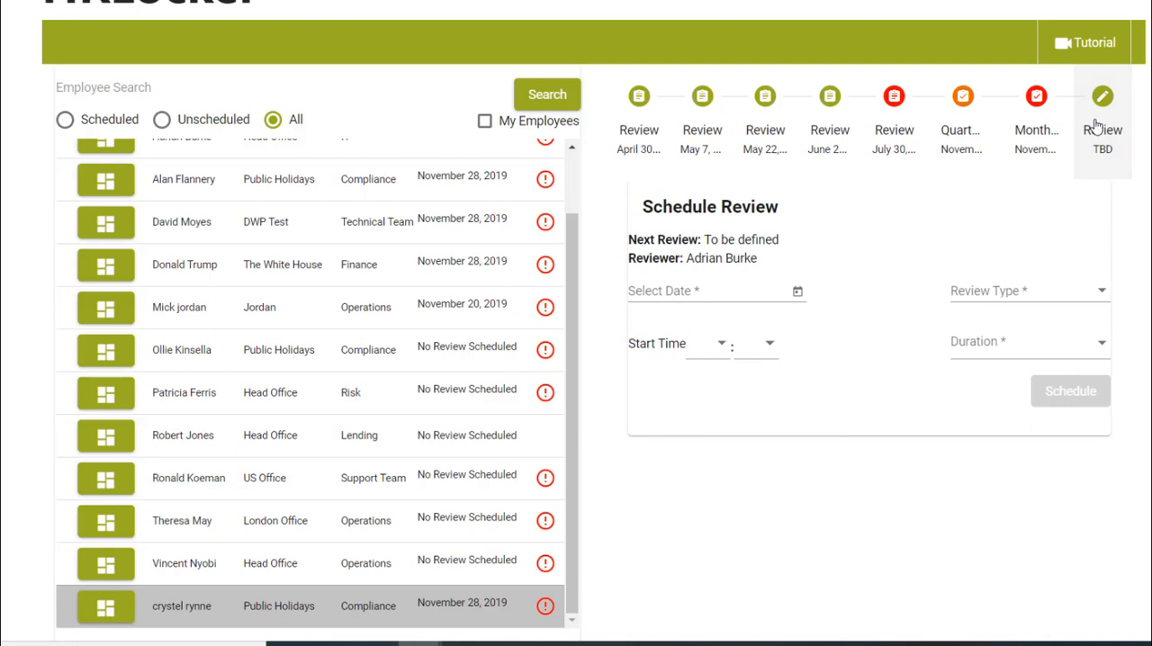
{"action": "mouse_move", "coordinate": [794, 291]}
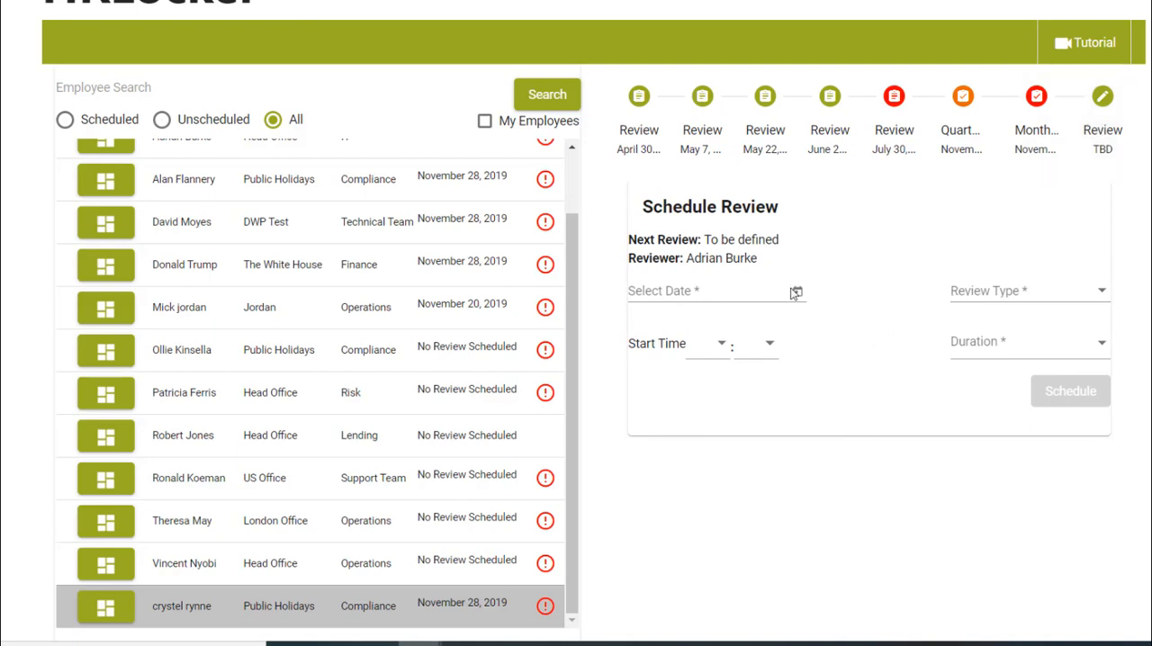
{"action": "left_click", "coordinate": [1101, 290]}
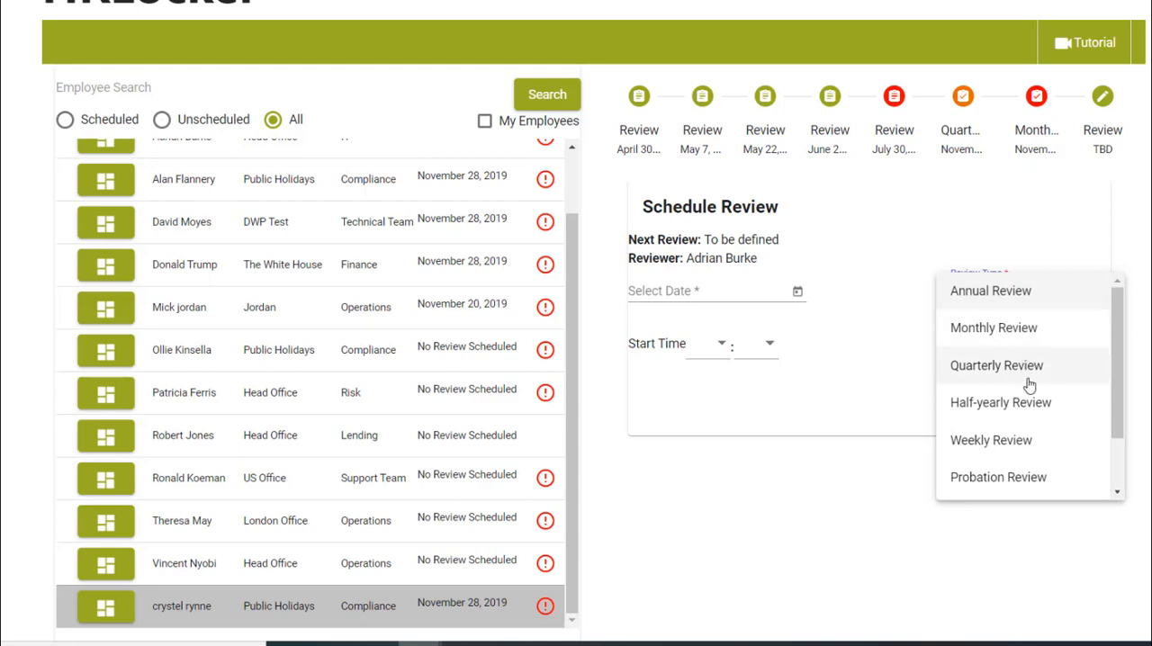
{"action": "mouse_move", "coordinate": [946, 248]}
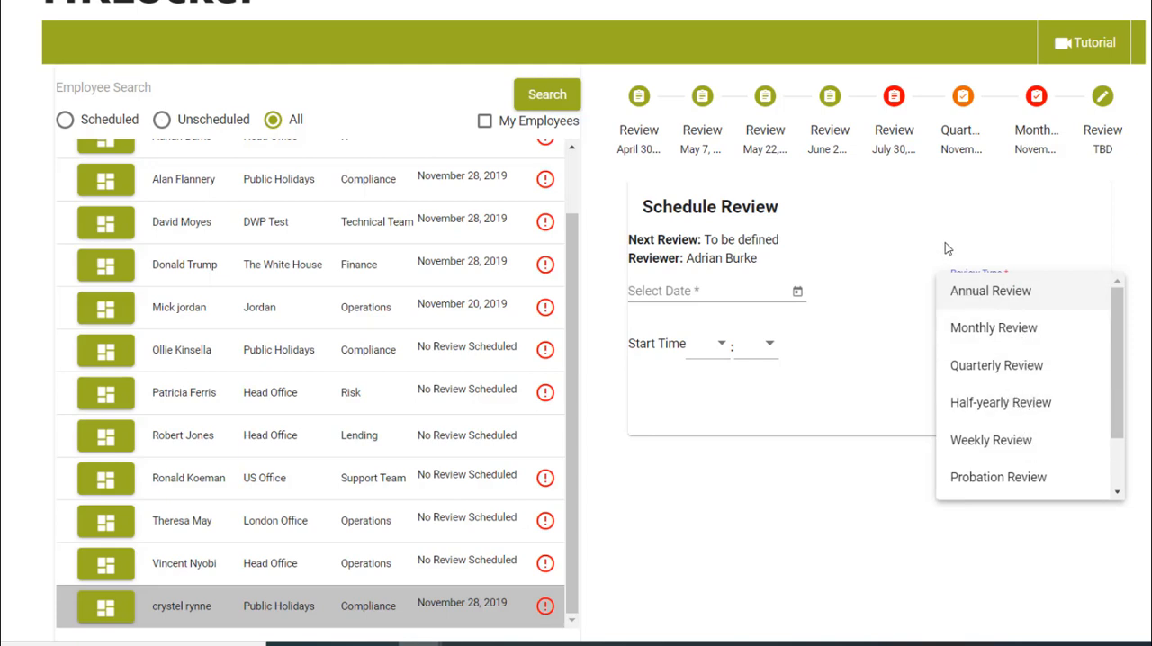
{"action": "left_click", "coordinate": [993, 328]}
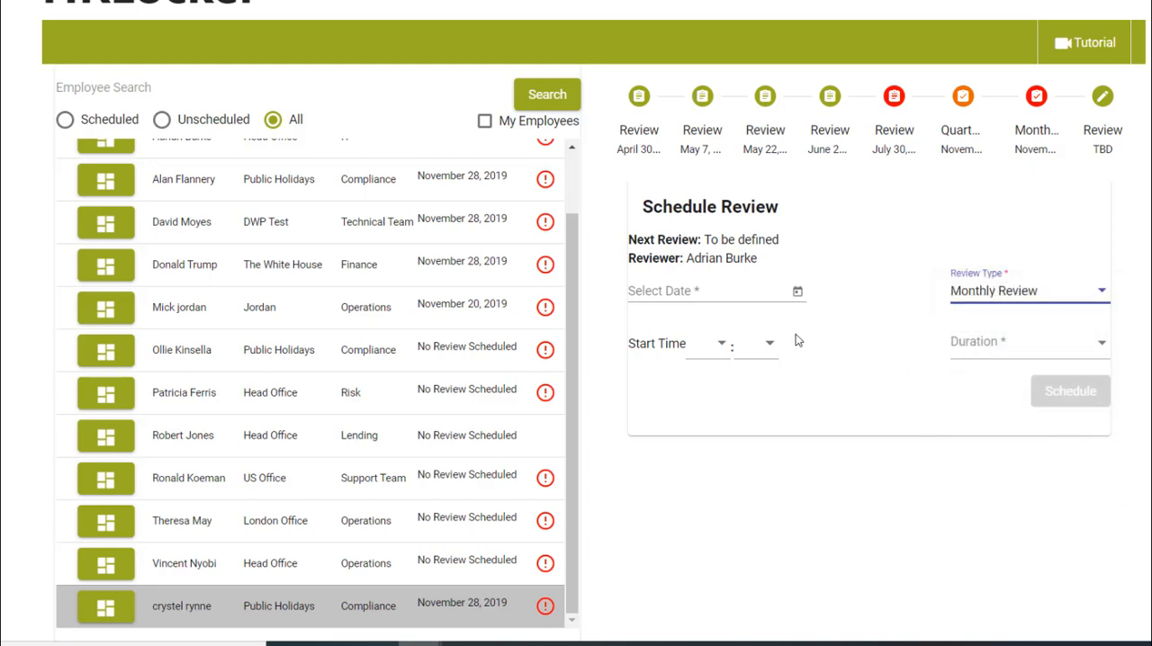
Step: Set the review date to 30 November 2019 and begin choosing a start hour
{"action": "left_click", "coordinate": [795, 291]}
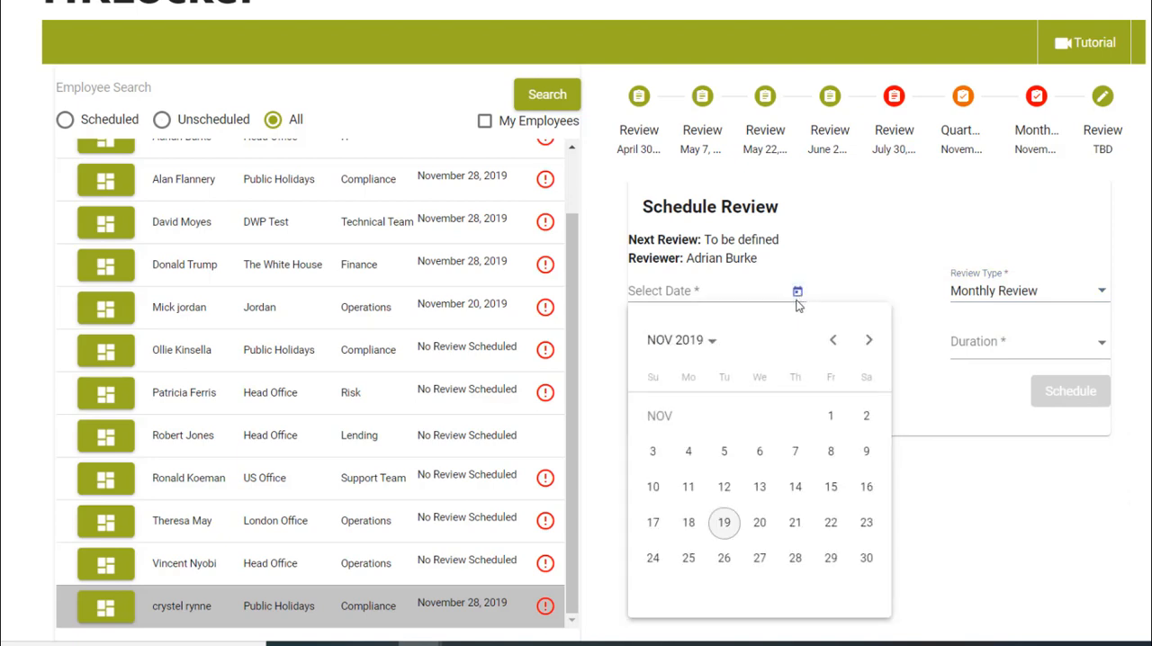
{"action": "mouse_move", "coordinate": [868, 515]}
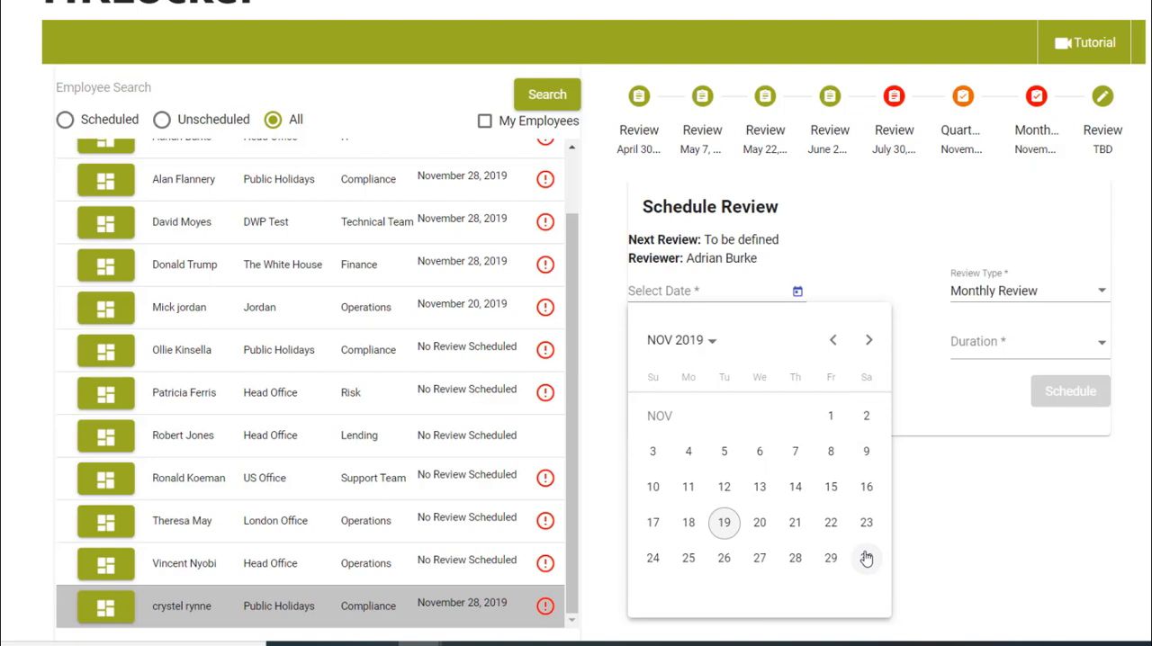
{"action": "left_click", "coordinate": [866, 558]}
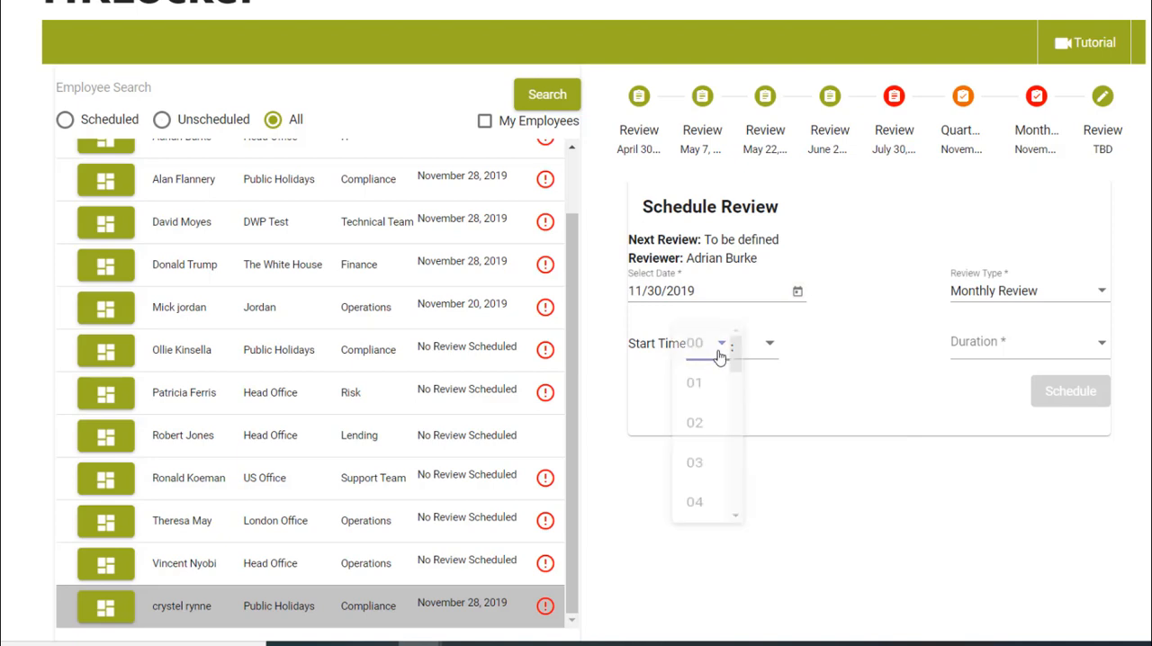
{"action": "left_click", "coordinate": [695, 383]}
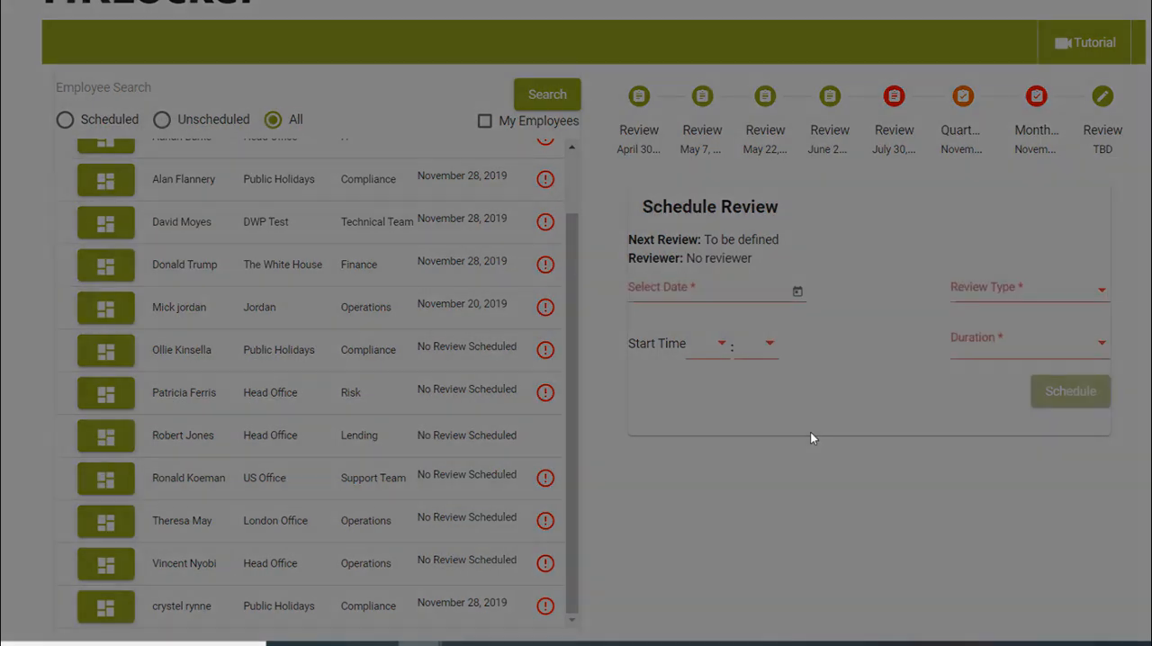
{"action": "mouse_move", "coordinate": [853, 439]}
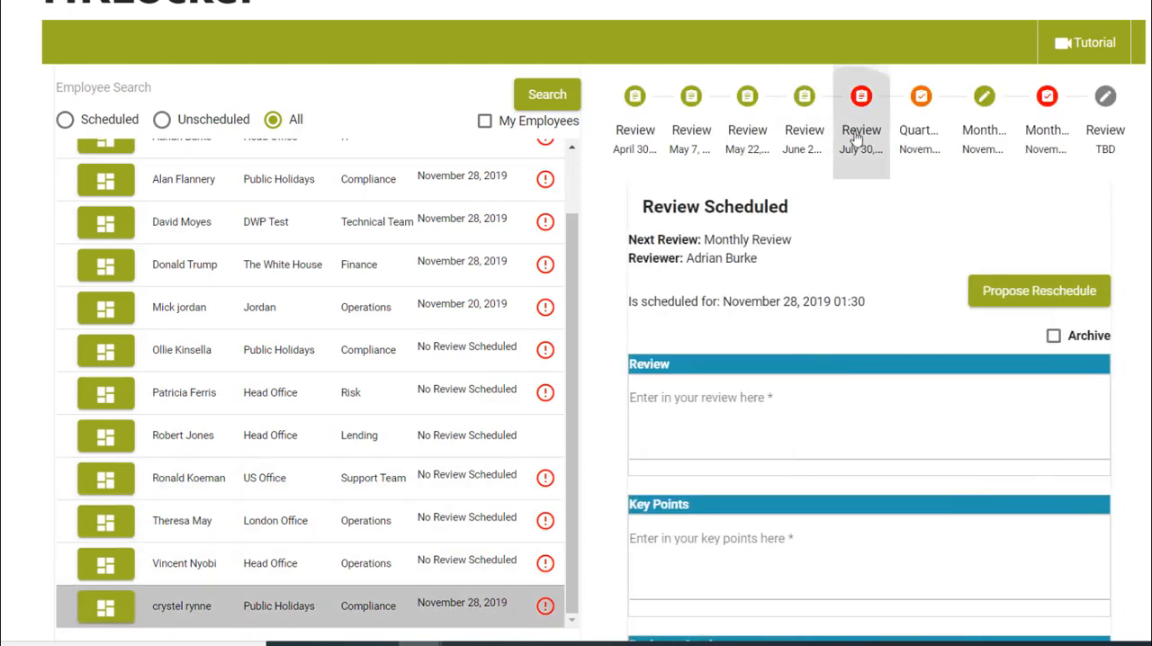
Step: Write the review text and key points with neutral satisfaction and submit it as Complete
{"action": "left_click", "coordinate": [861, 117]}
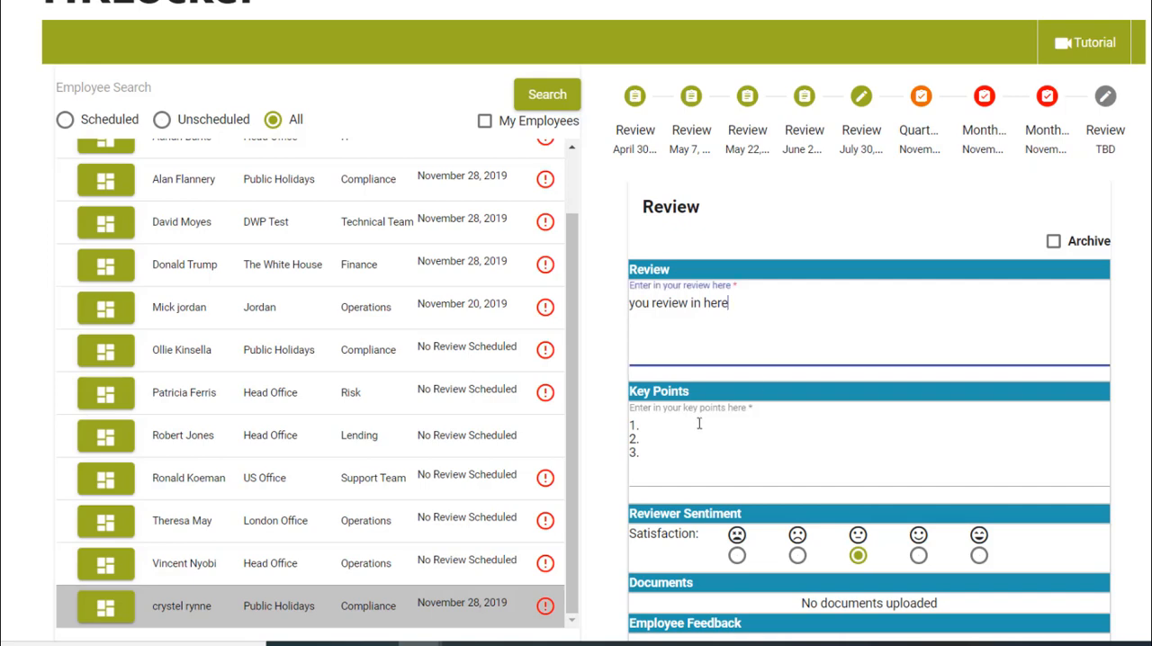
{"action": "scroll", "scroll_direction": "down", "scroll_amount": 3}
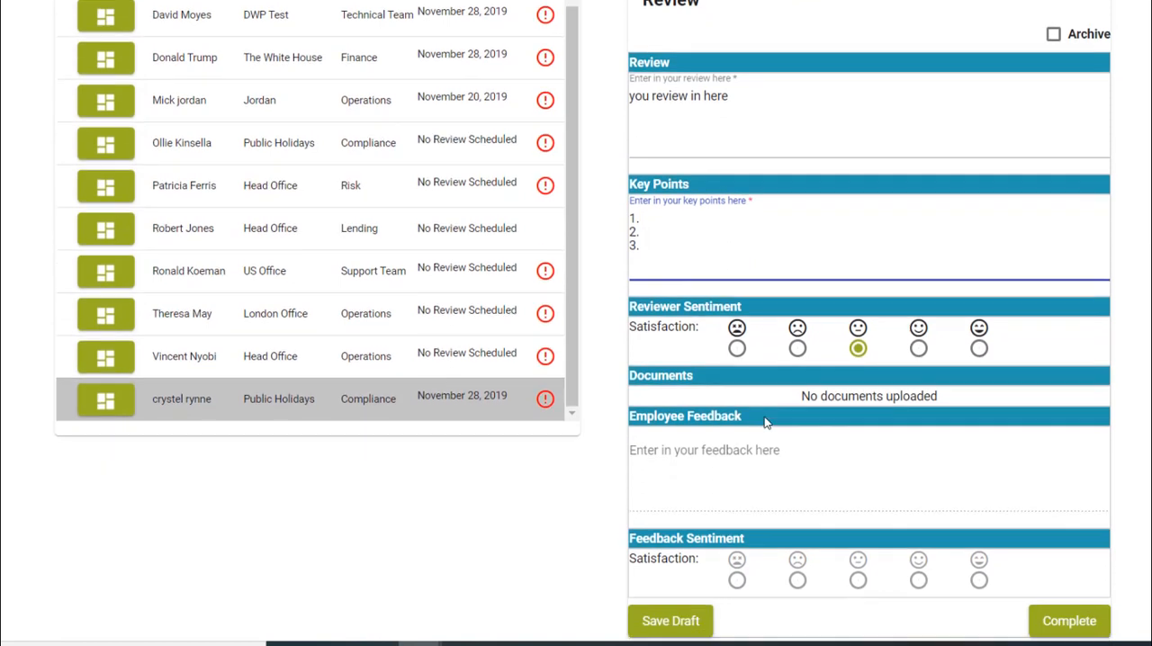
{"action": "scroll", "scroll_direction": "down", "scroll_amount": 3}
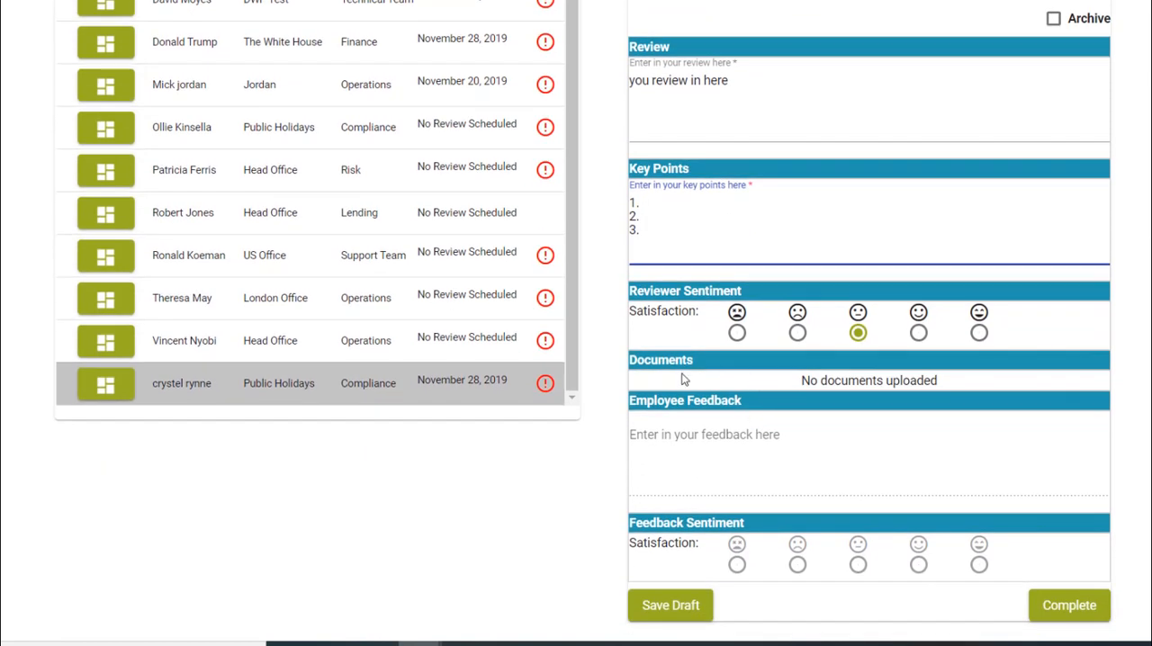
{"action": "mouse_move", "coordinate": [752, 450]}
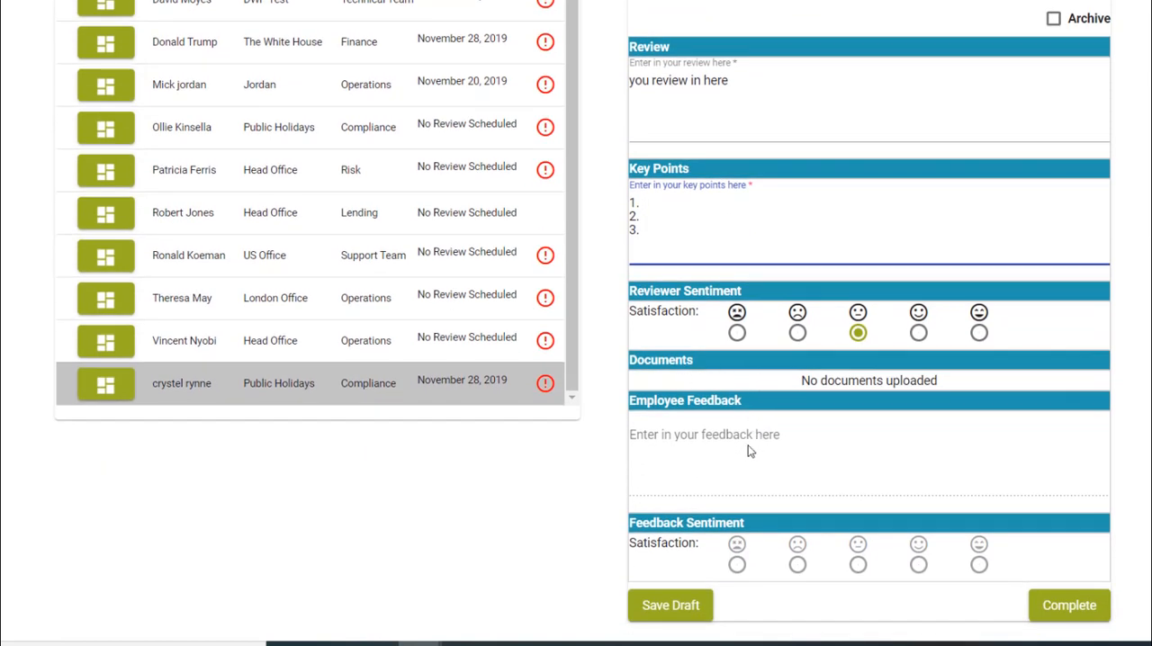
{"action": "mouse_move", "coordinate": [748, 447]}
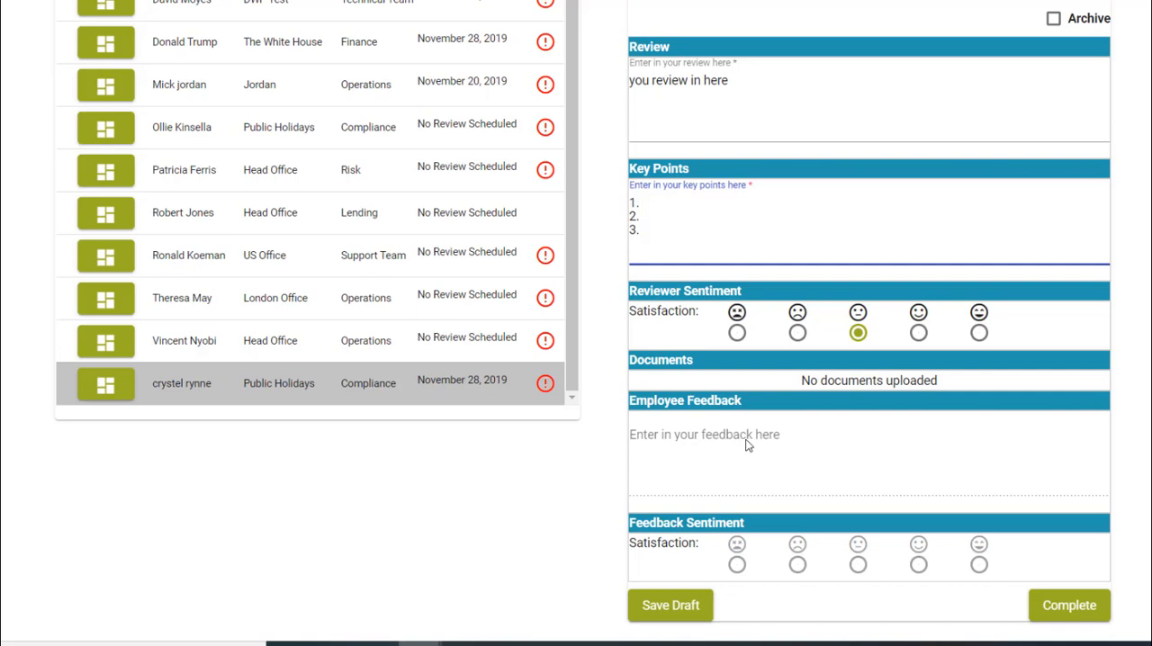
{"action": "left_click", "coordinate": [639, 202]}
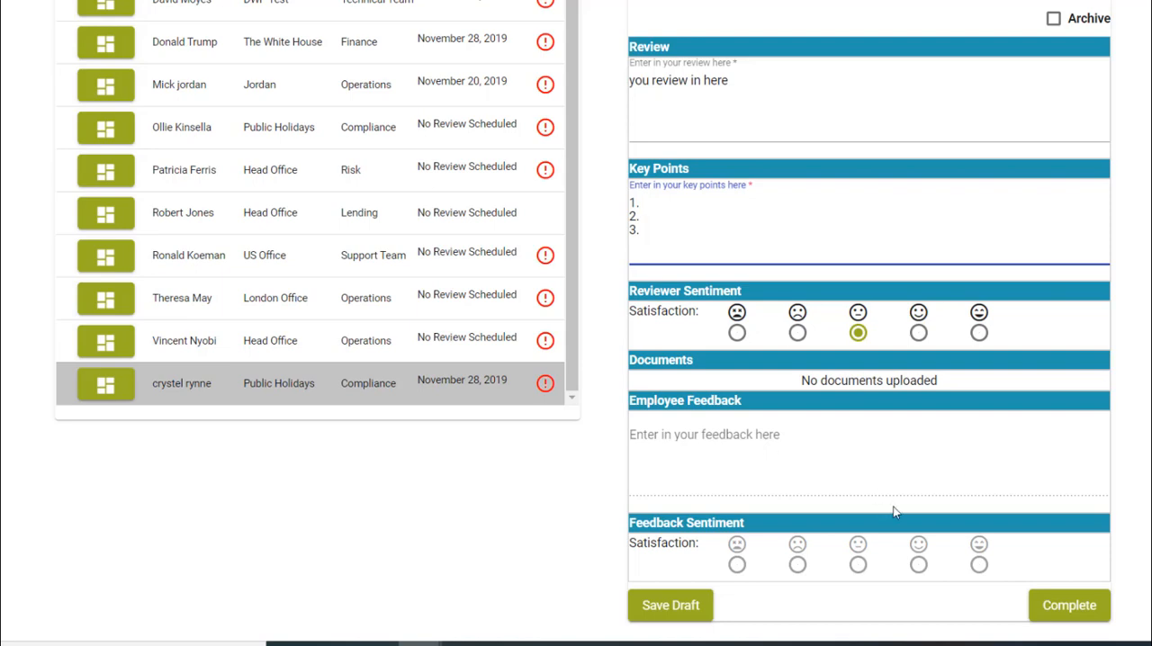
{"action": "mouse_move", "coordinate": [1069, 605]}
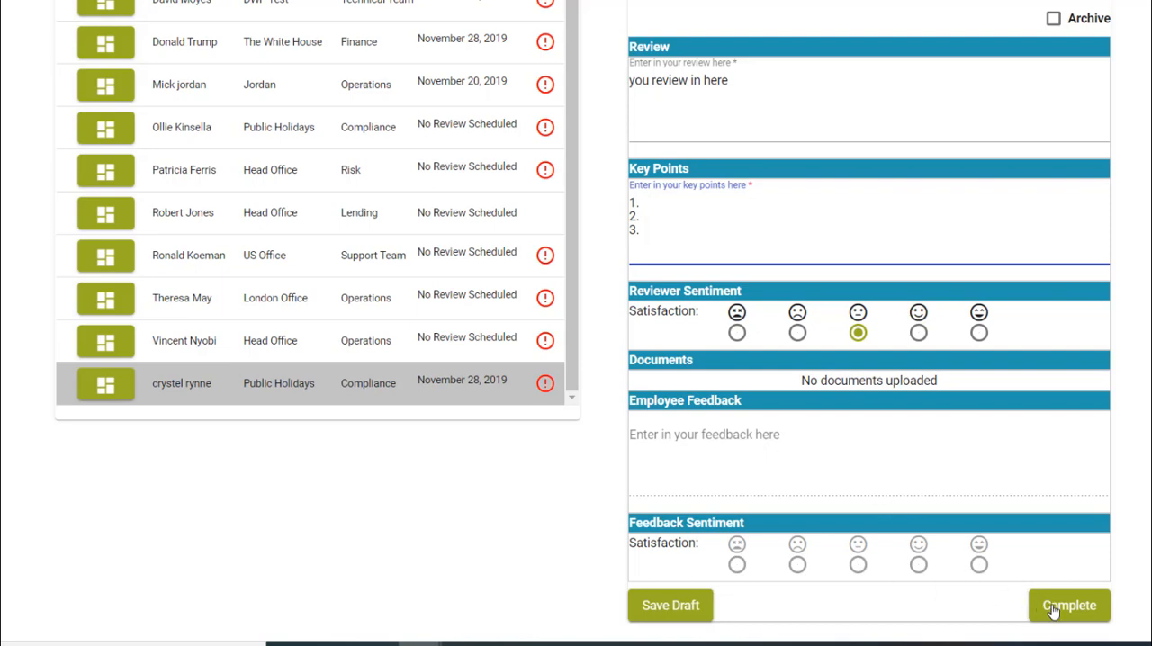
{"action": "left_click", "coordinate": [1069, 605]}
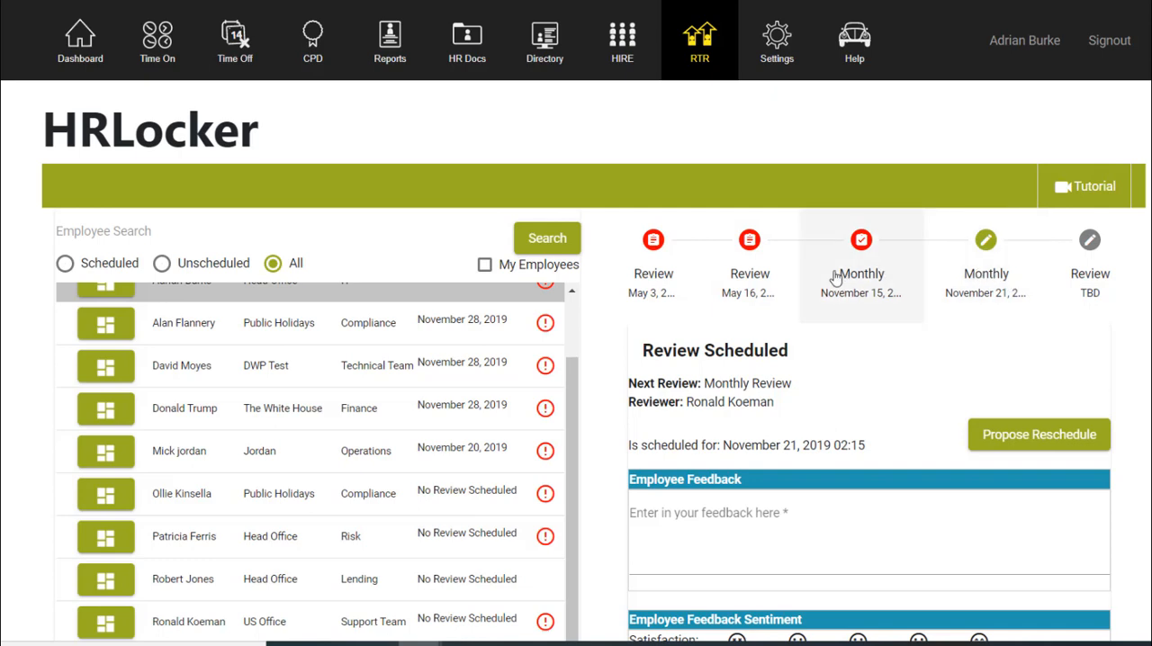
{"action": "mouse_move", "coordinate": [389, 40]}
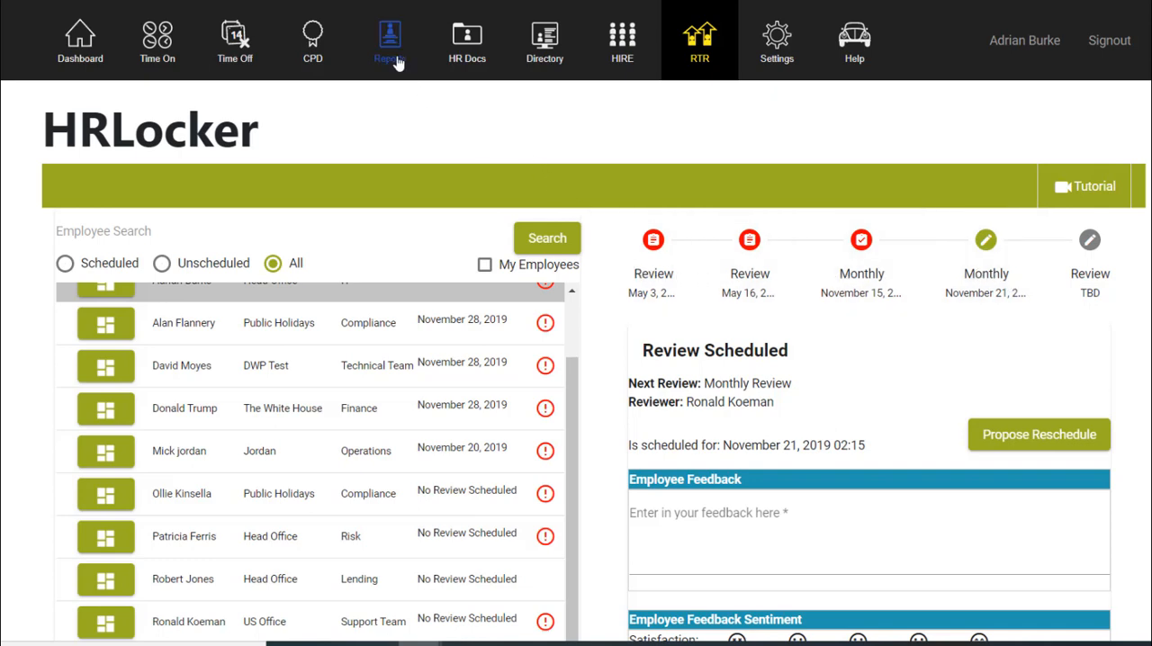
{"action": "mouse_move", "coordinate": [389, 44]}
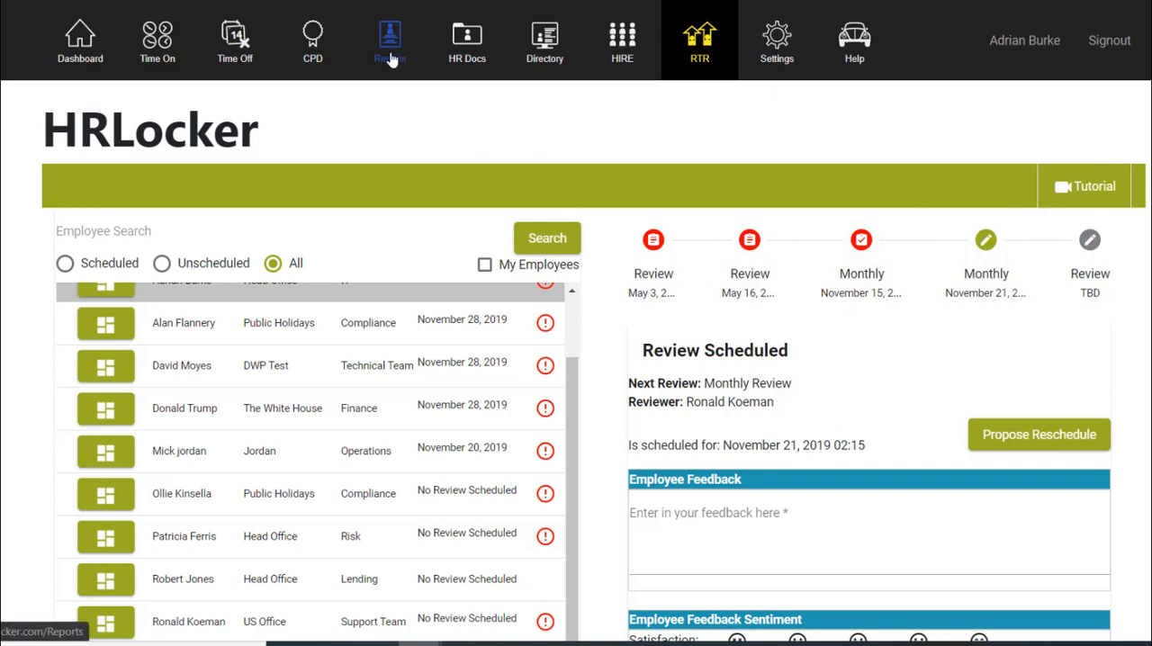